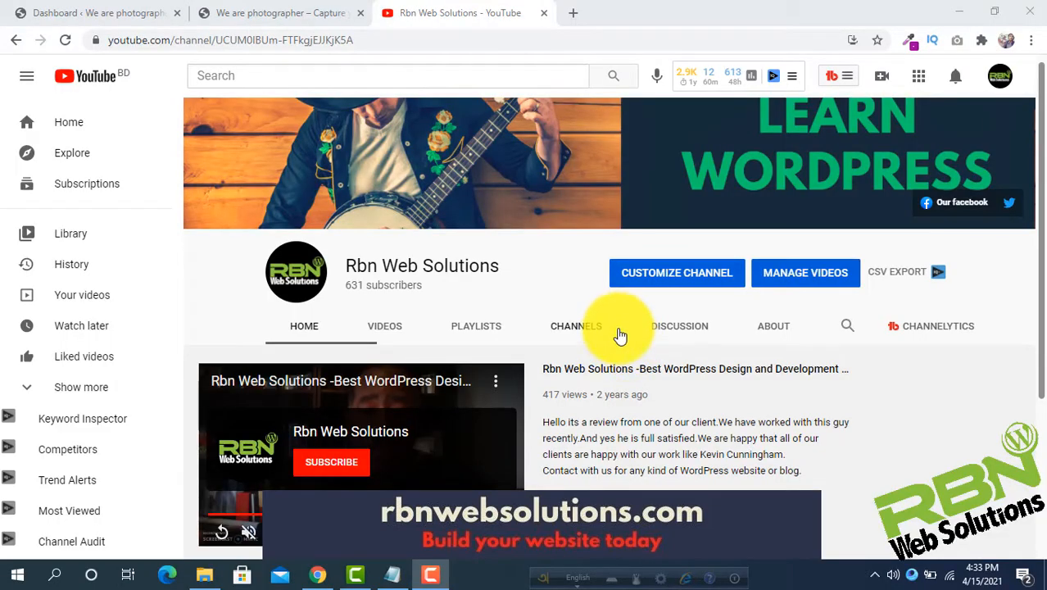
mouse_move(571, 298)
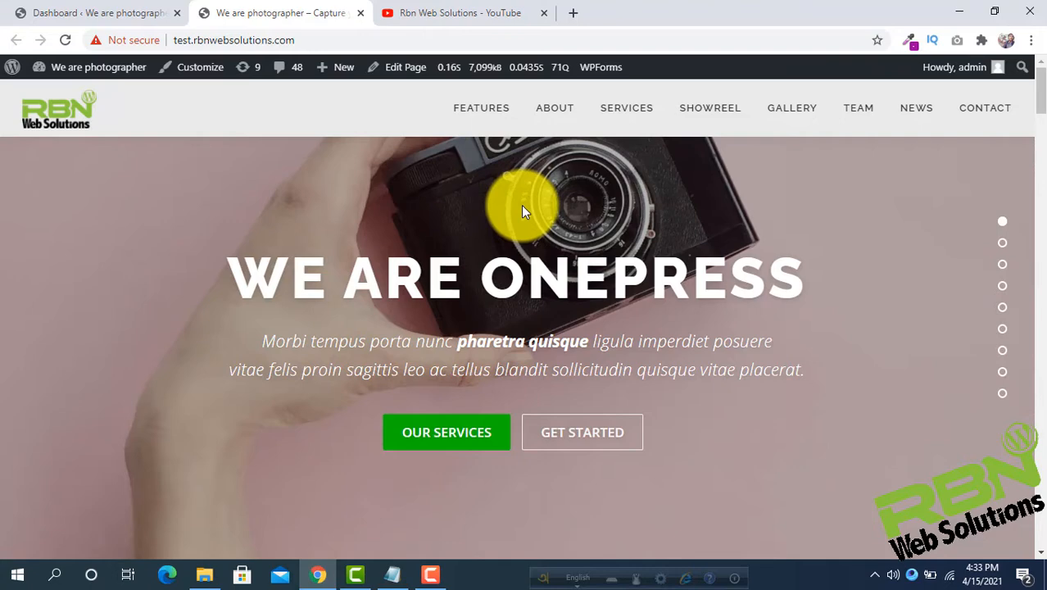
mouse_move(540, 246)
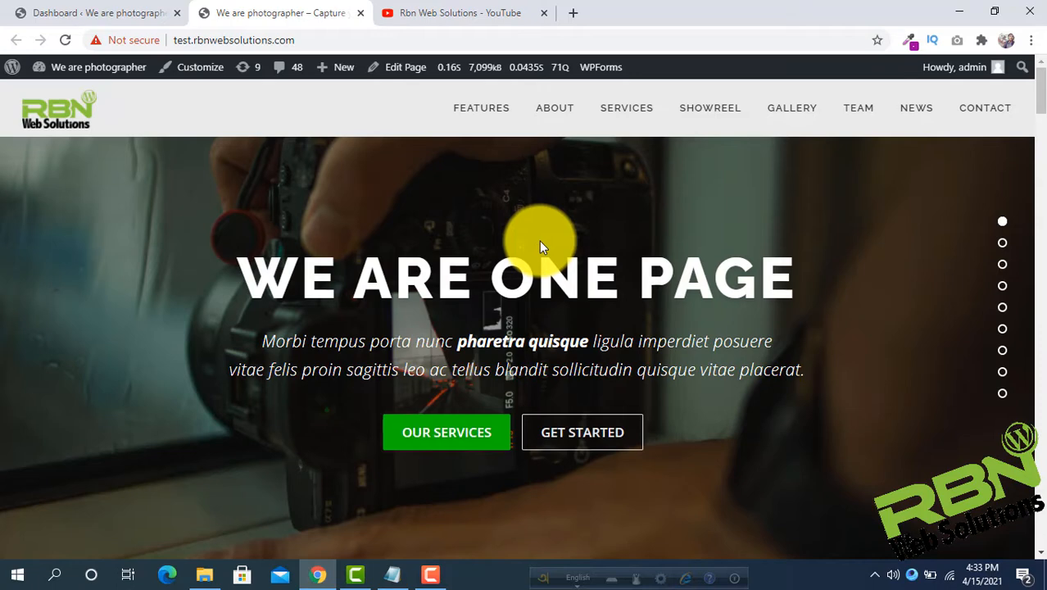
Step: Browse the photography site's homepage sections top to bottom, then head to the WordPress admin
left_click(459, 13)
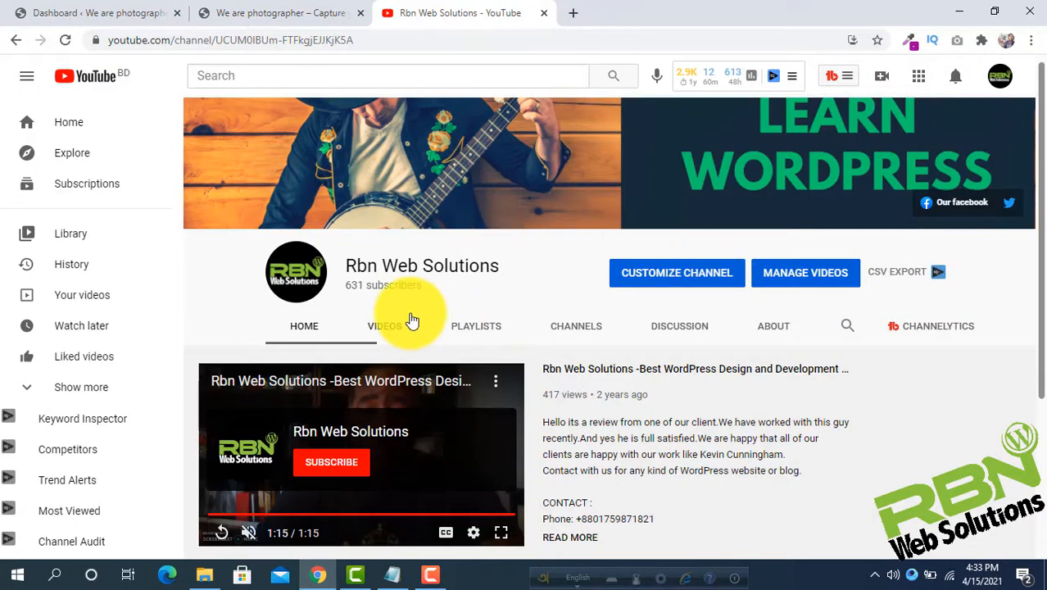
mouse_move(532, 298)
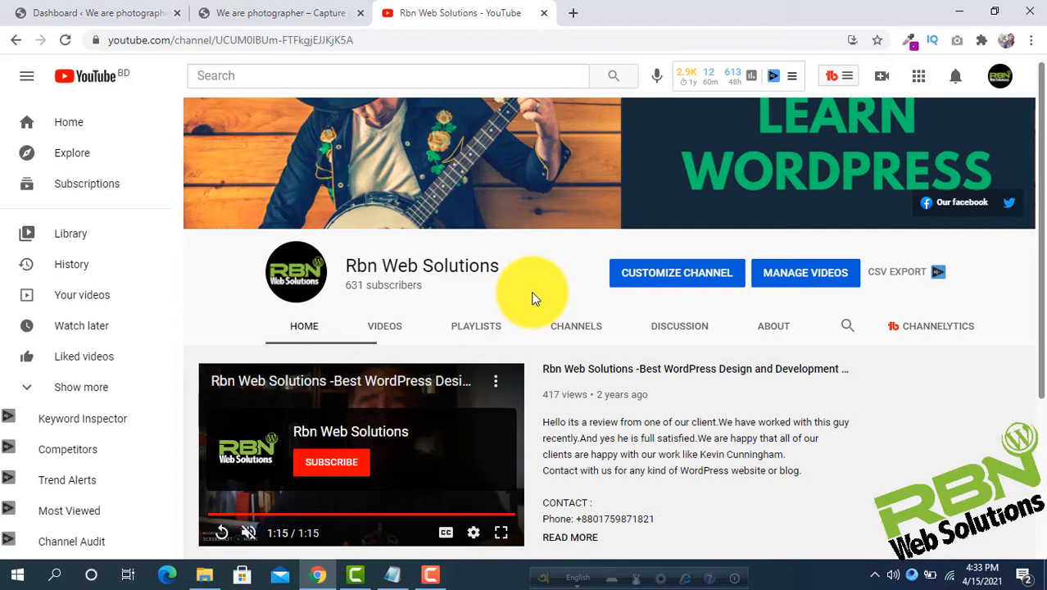
left_click(278, 13)
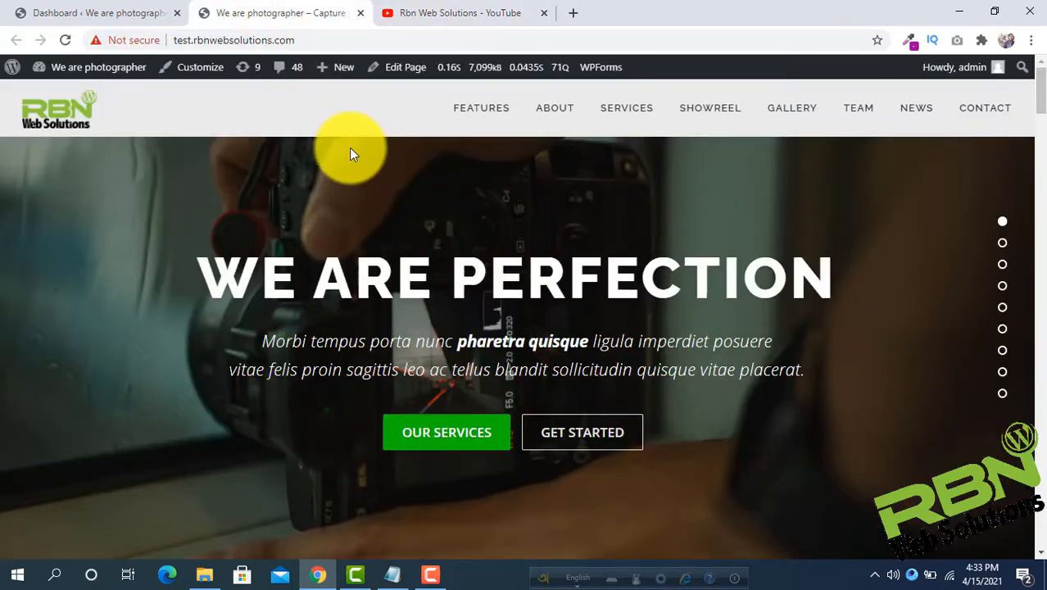
scroll("down", 3)
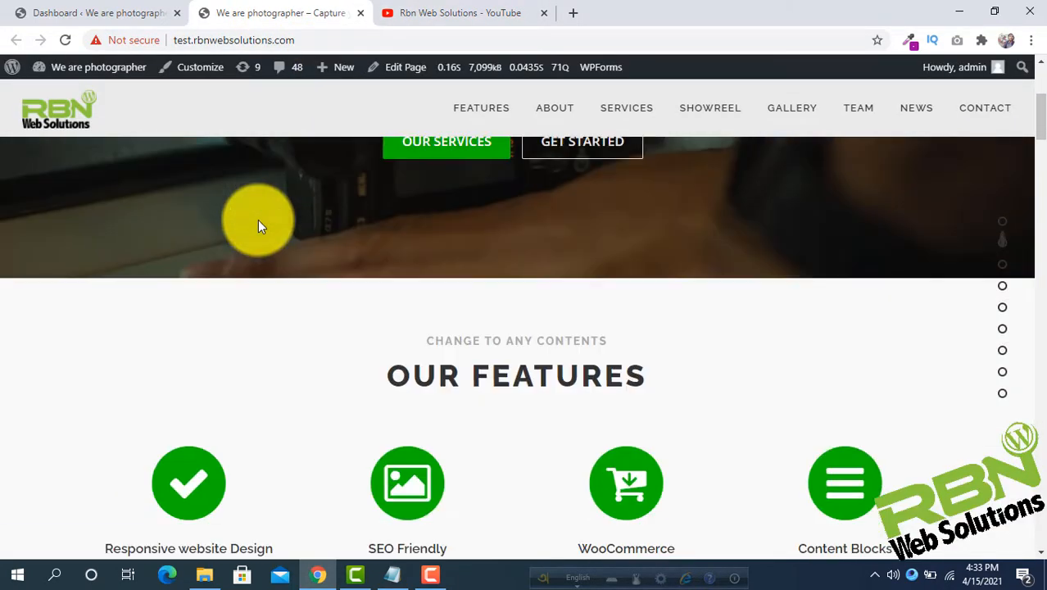
scroll("down", 3)
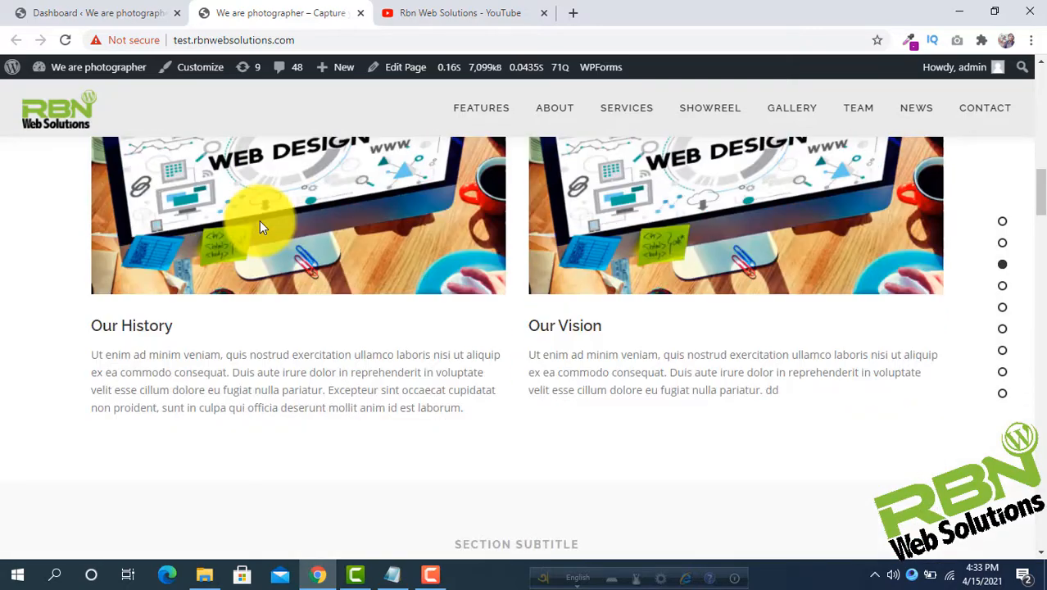
scroll("down", 3)
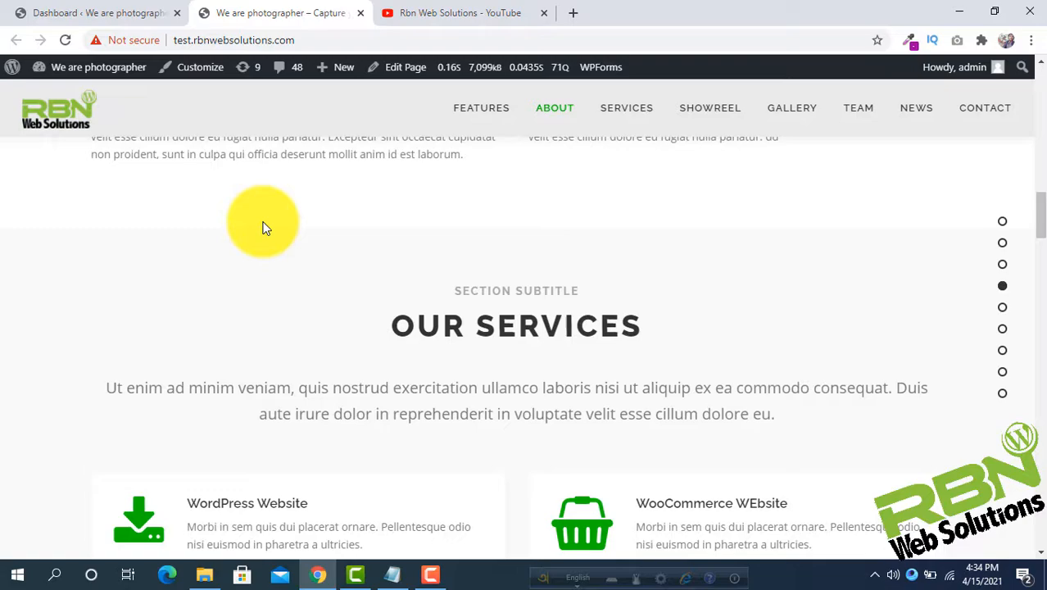
scroll("up", 3)
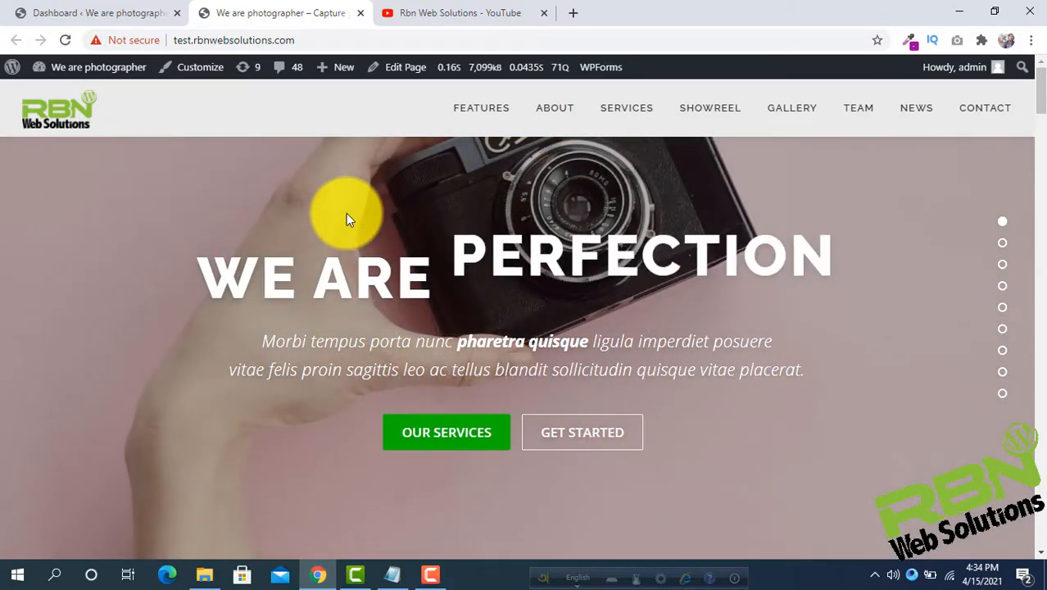
left_click(93, 14)
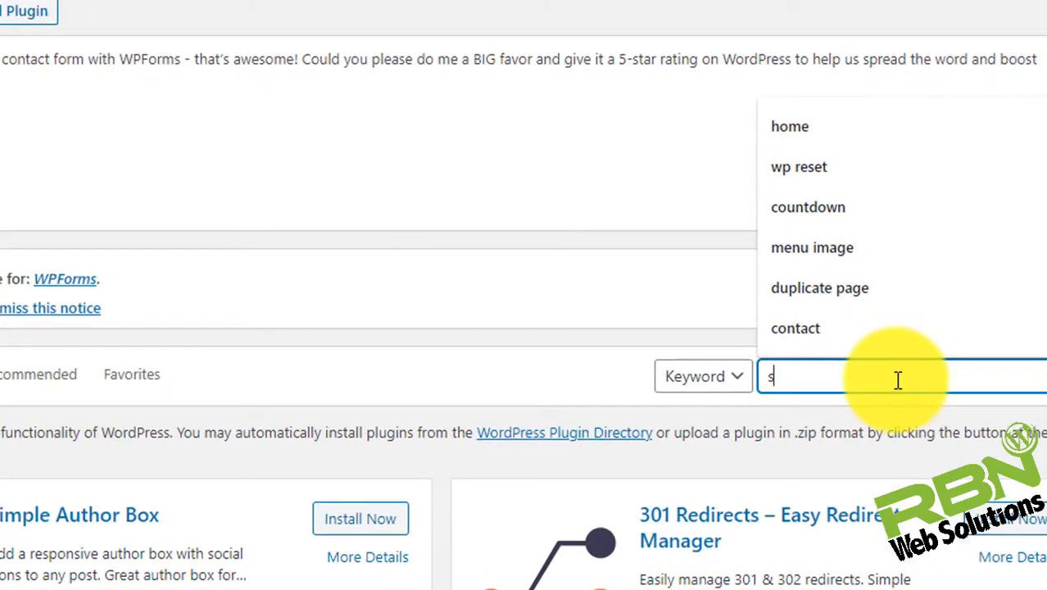
Step: Search plugins for 'spam protection' and install the CleanTalk anti-spam plugin
type("spam protection")
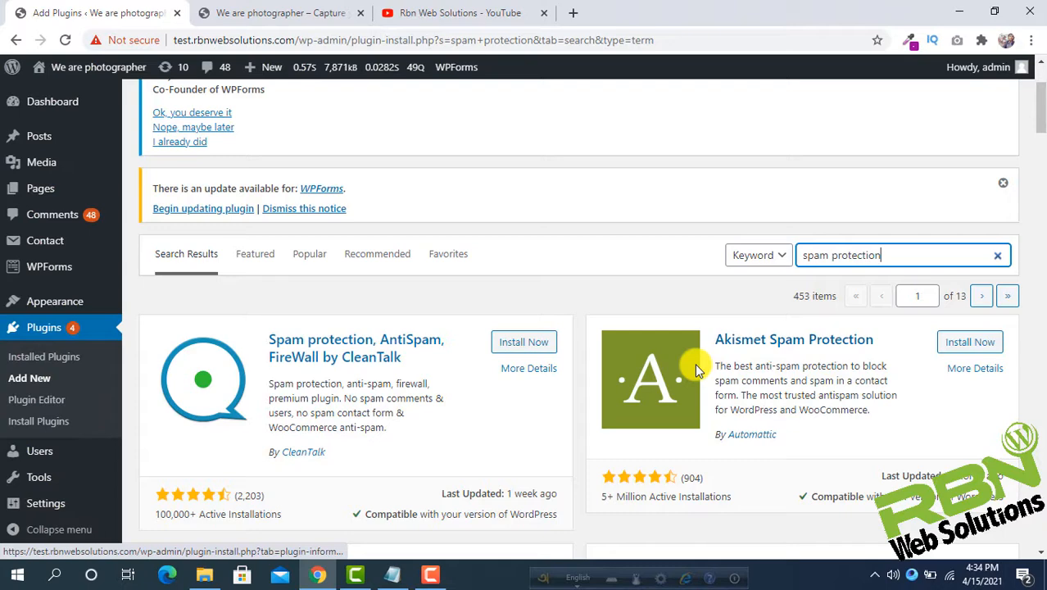
mouse_move(281, 357)
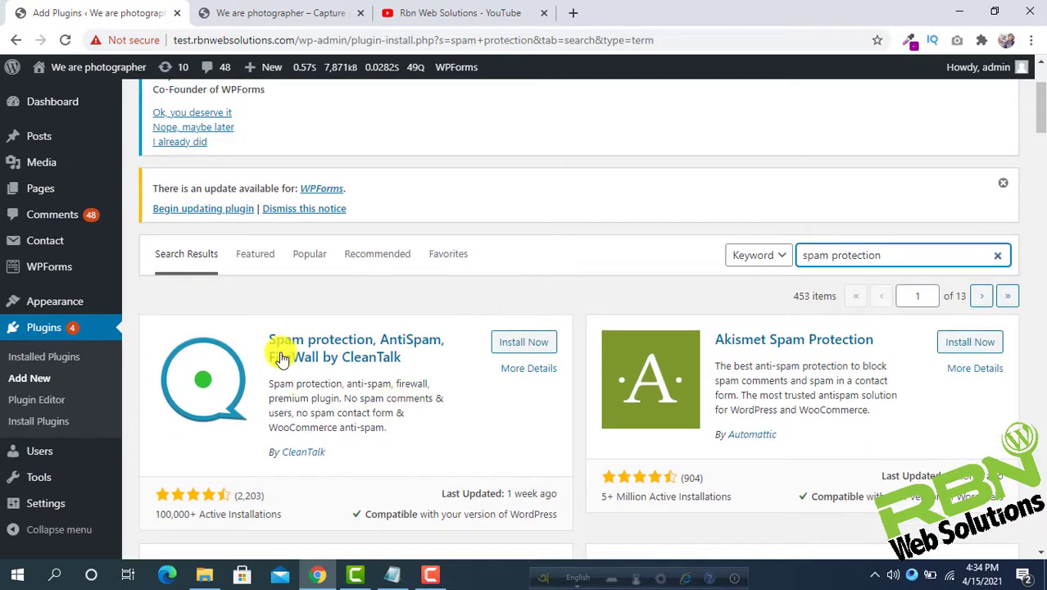
mouse_move(341, 374)
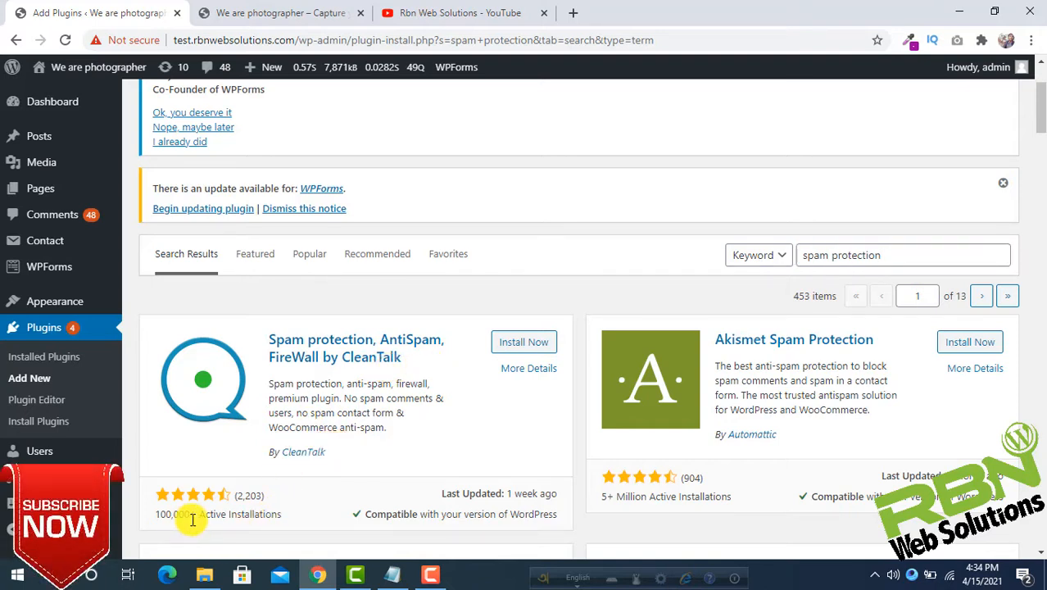
double_click(174, 514)
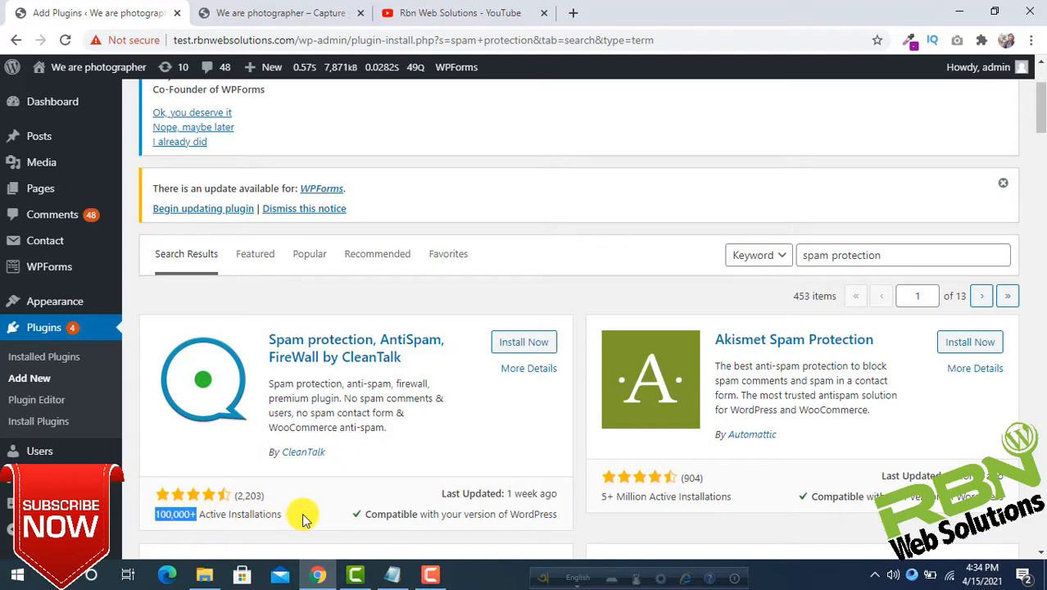
mouse_move(524, 493)
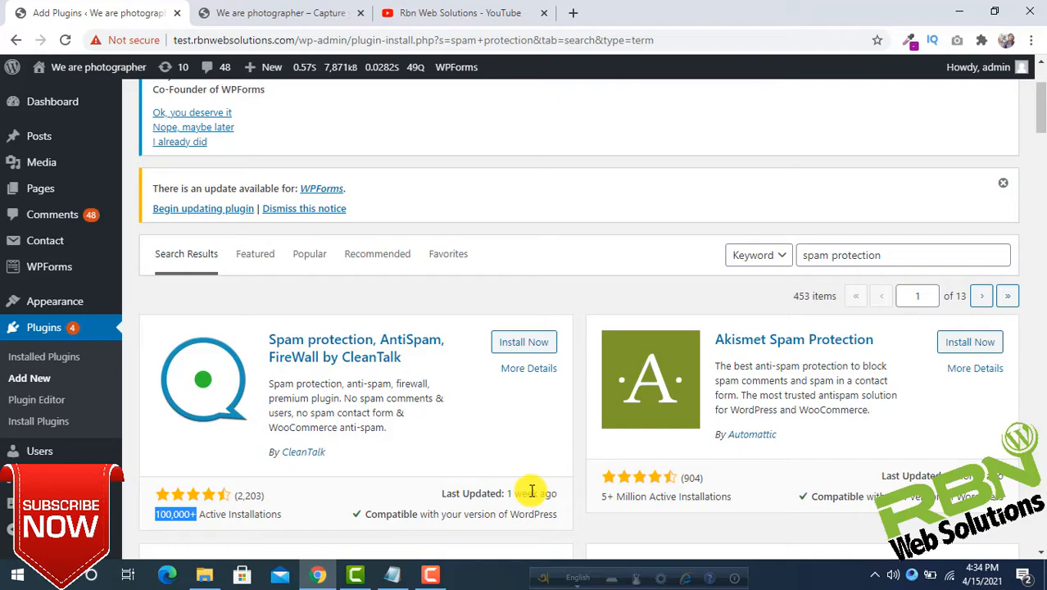
left_click(524, 342)
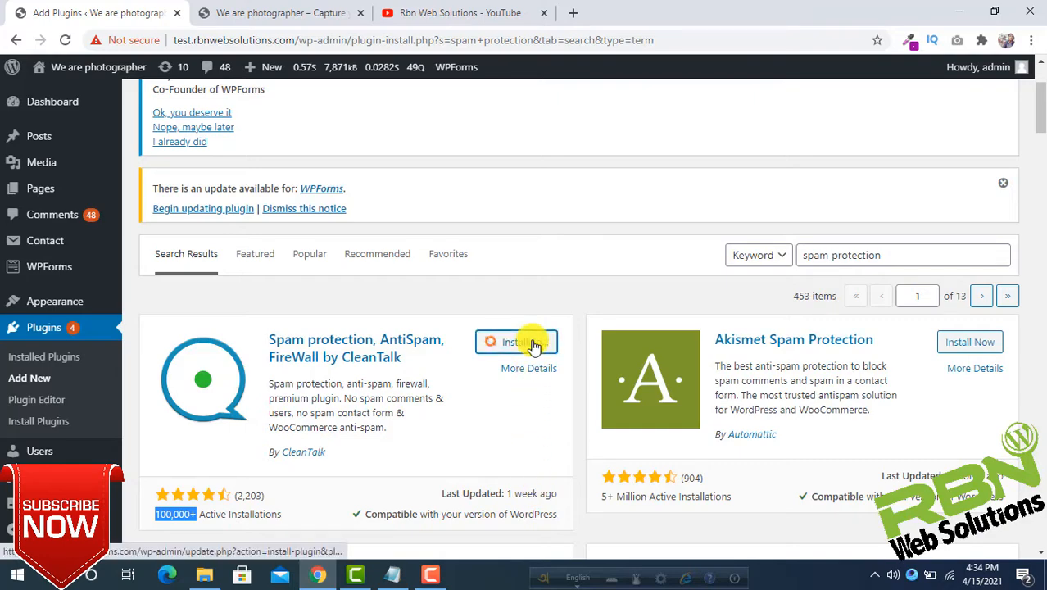
Step: Activate the CleanTalk plugin and reach its settings with the empty Access key field
left_click(517, 342)
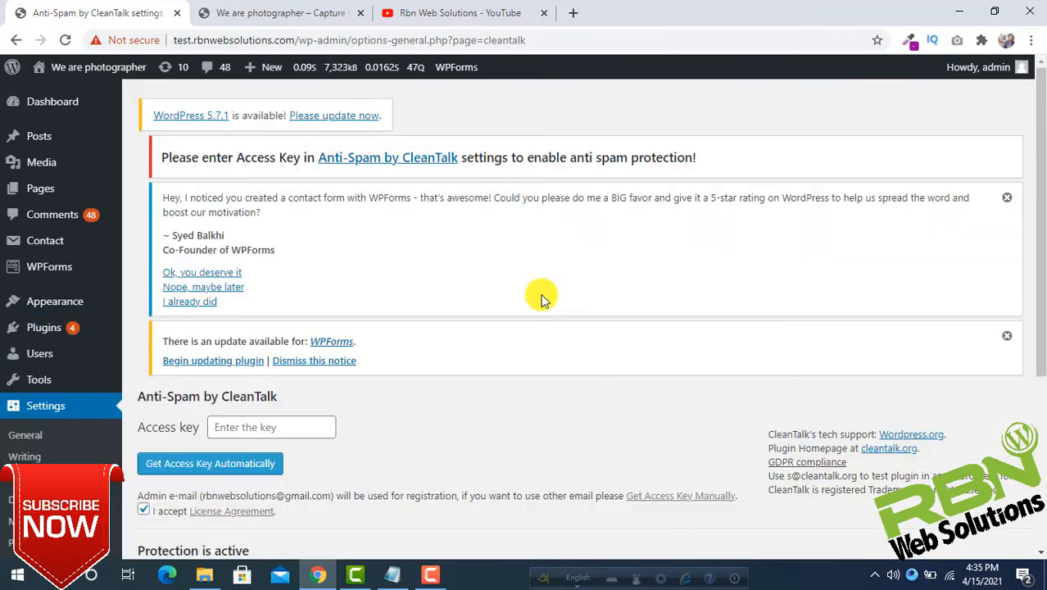
scroll("down", 3)
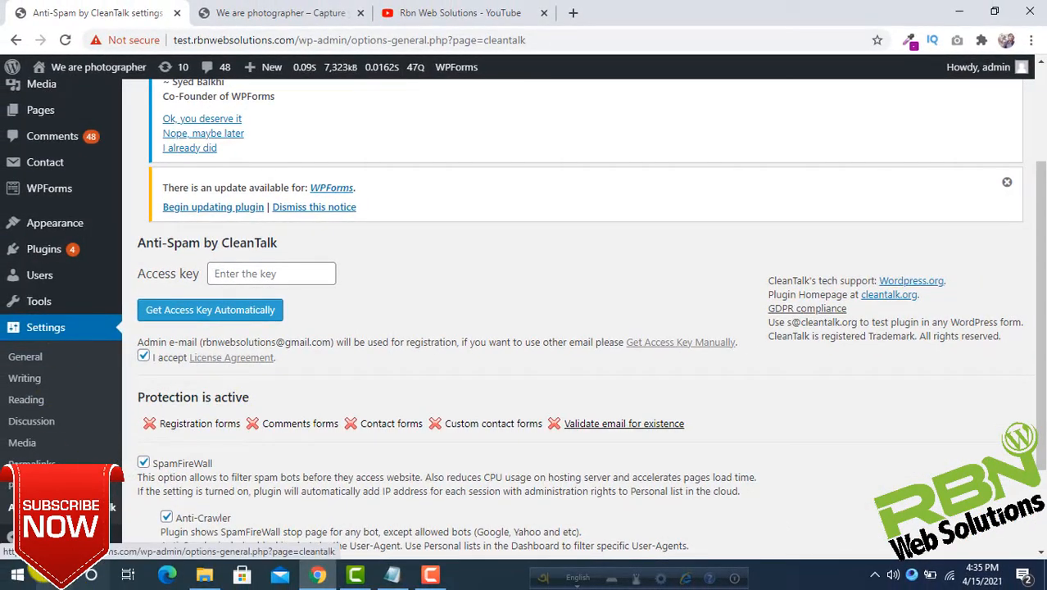
mouse_move(259, 298)
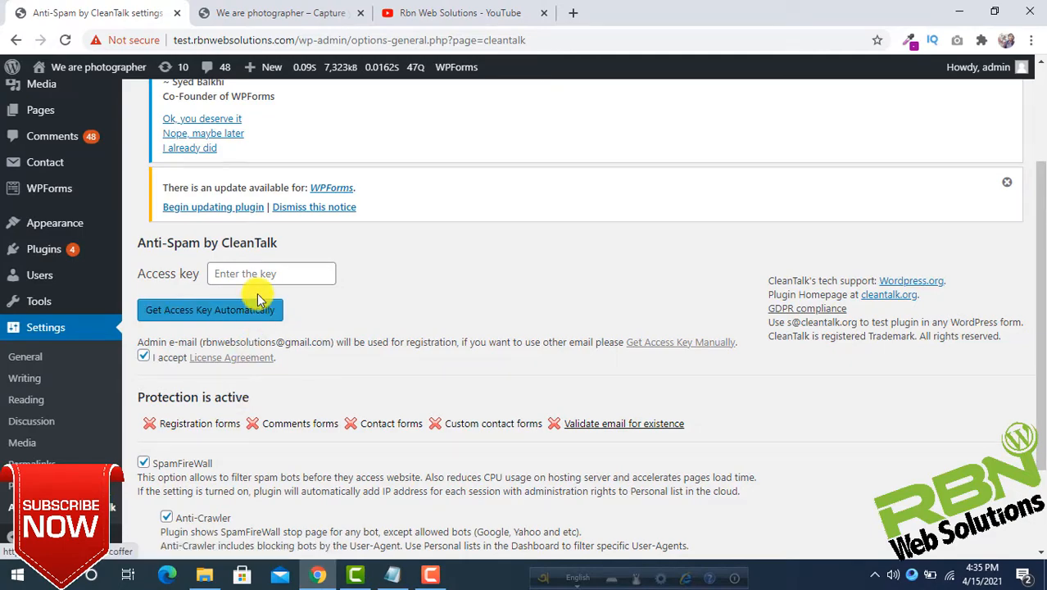
left_click(271, 271)
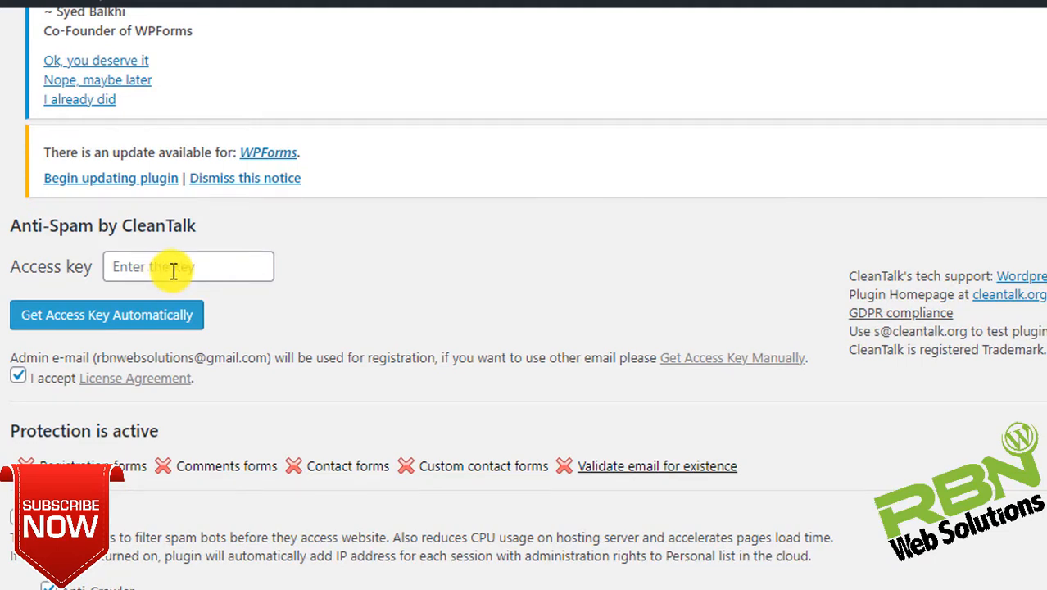
mouse_move(249, 265)
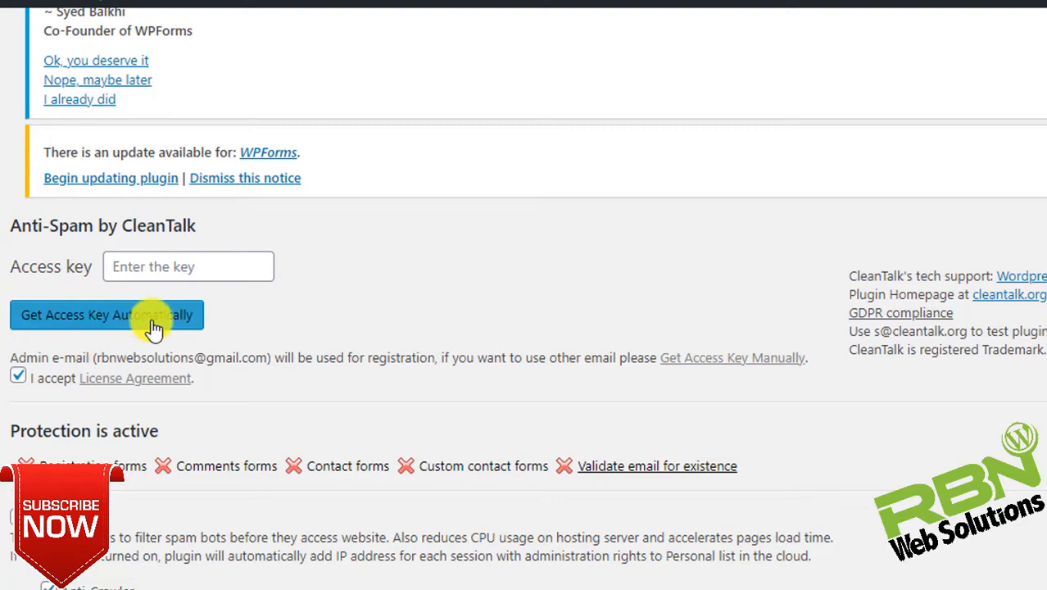
Step: Get the CleanTalk access key automatically and synchronize the settings with the cloud
left_click(107, 315)
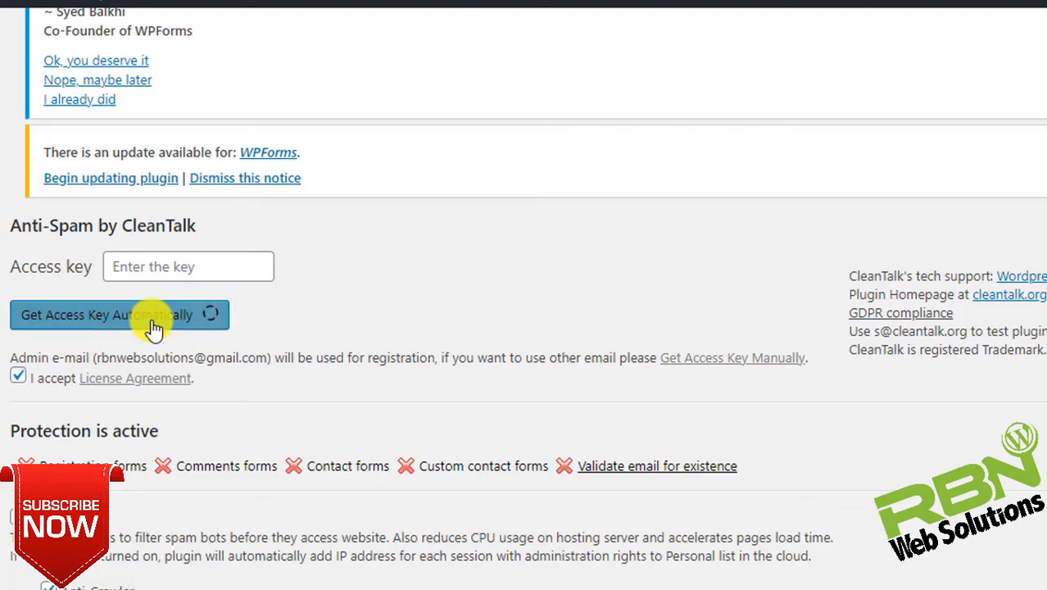
left_click(147, 314)
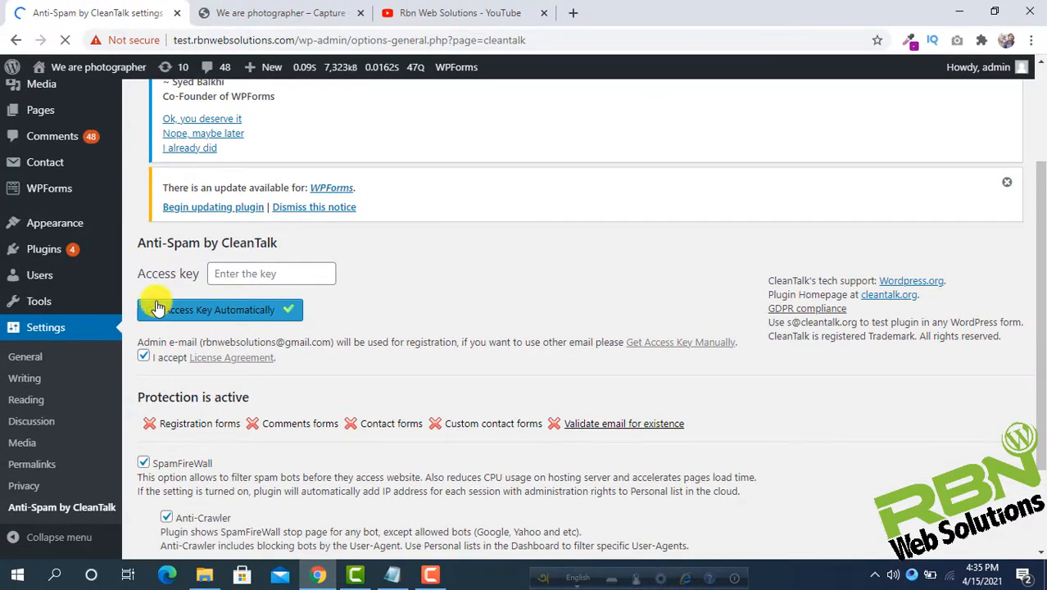
left_click(220, 308)
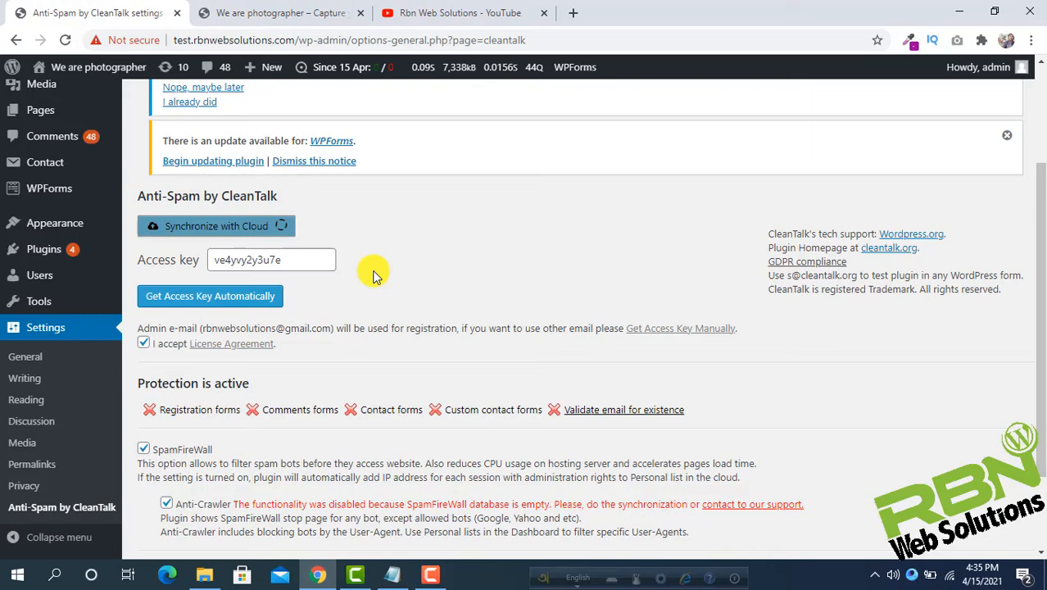
left_click(216, 226)
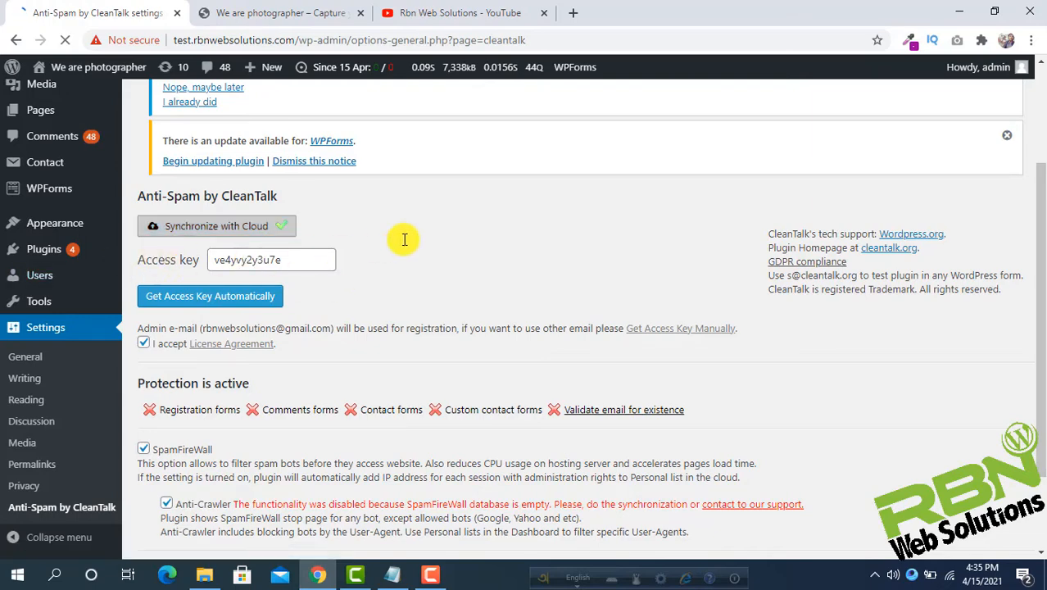
left_click(216, 226)
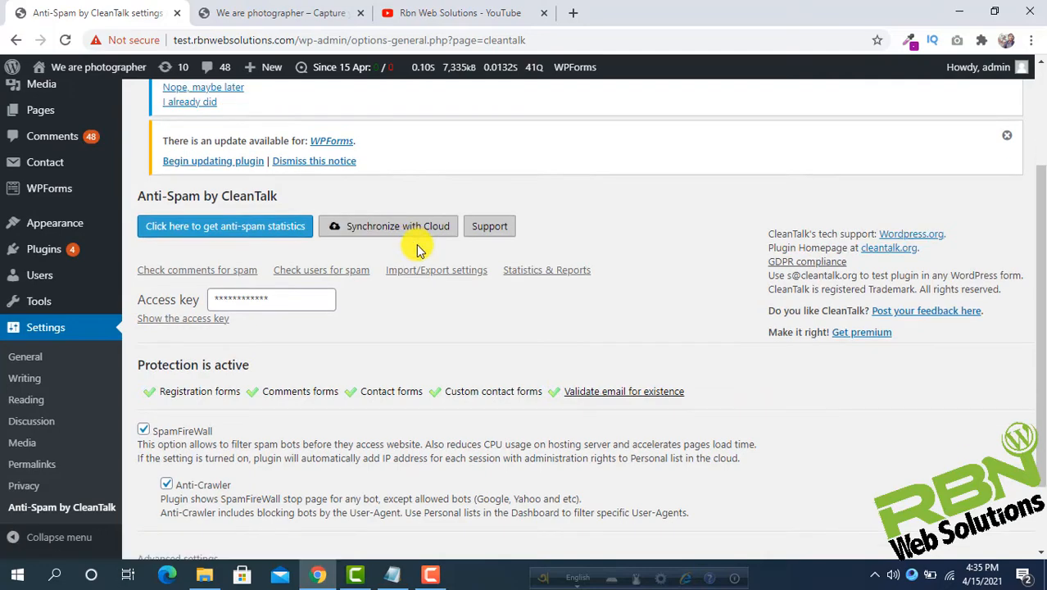
Step: Review the green protection checks showing all form protections active
scroll("down", 3)
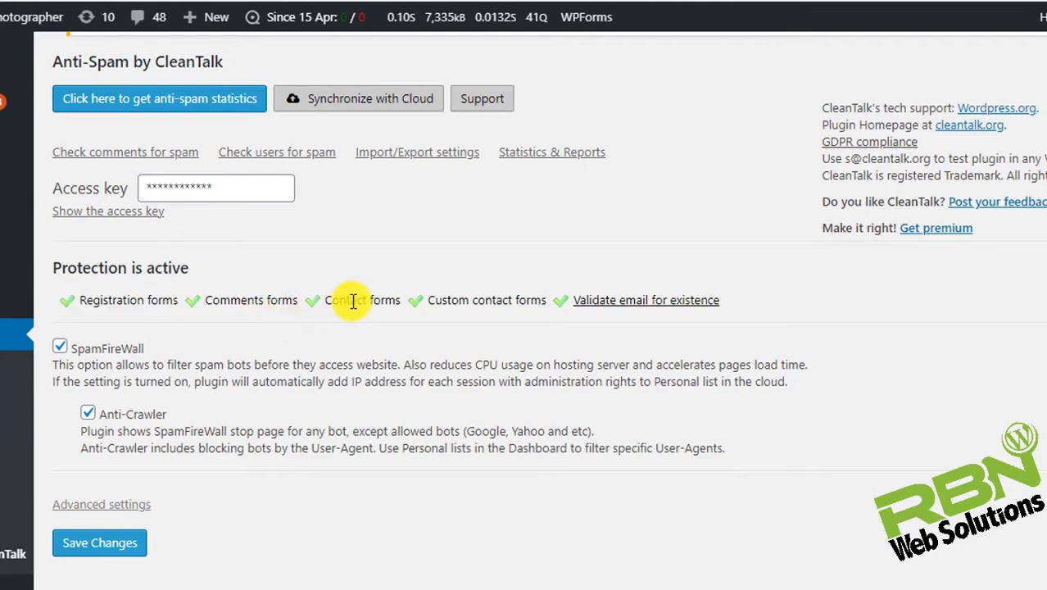
mouse_move(539, 308)
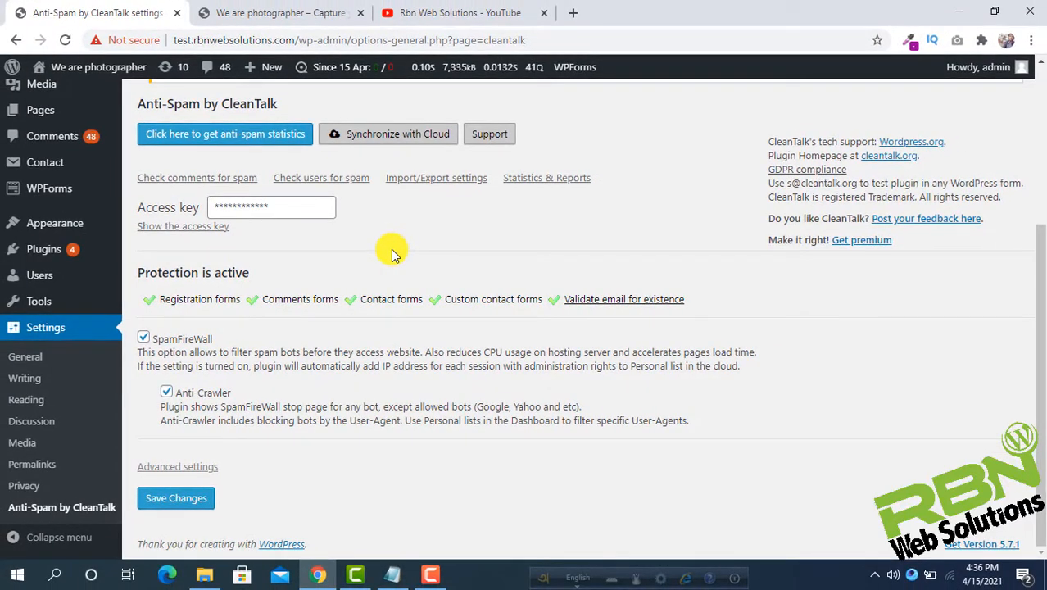
scroll("up", 3)
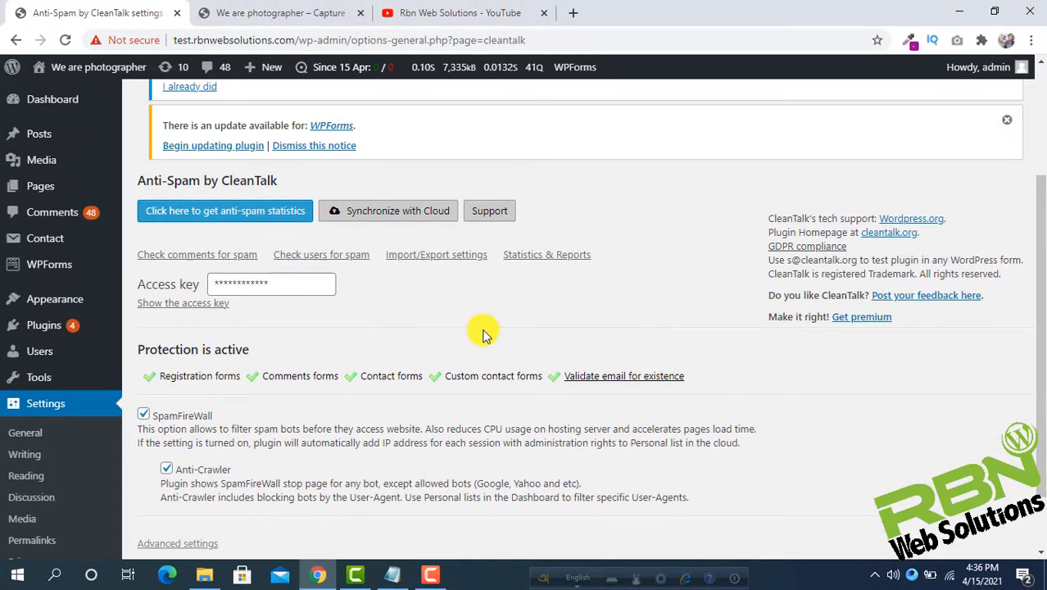
left_click(344, 67)
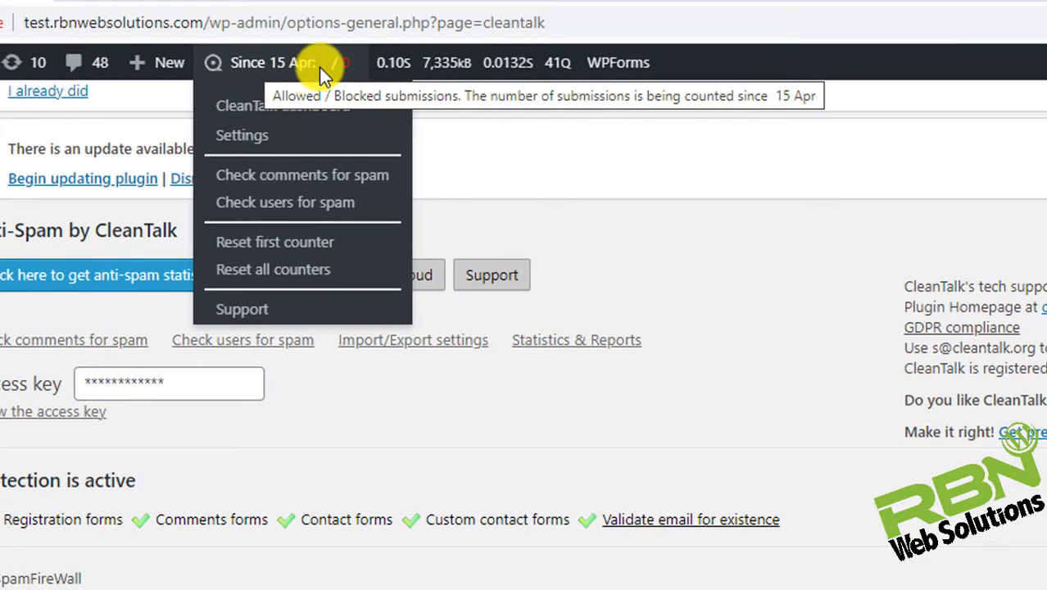
mouse_move(298, 79)
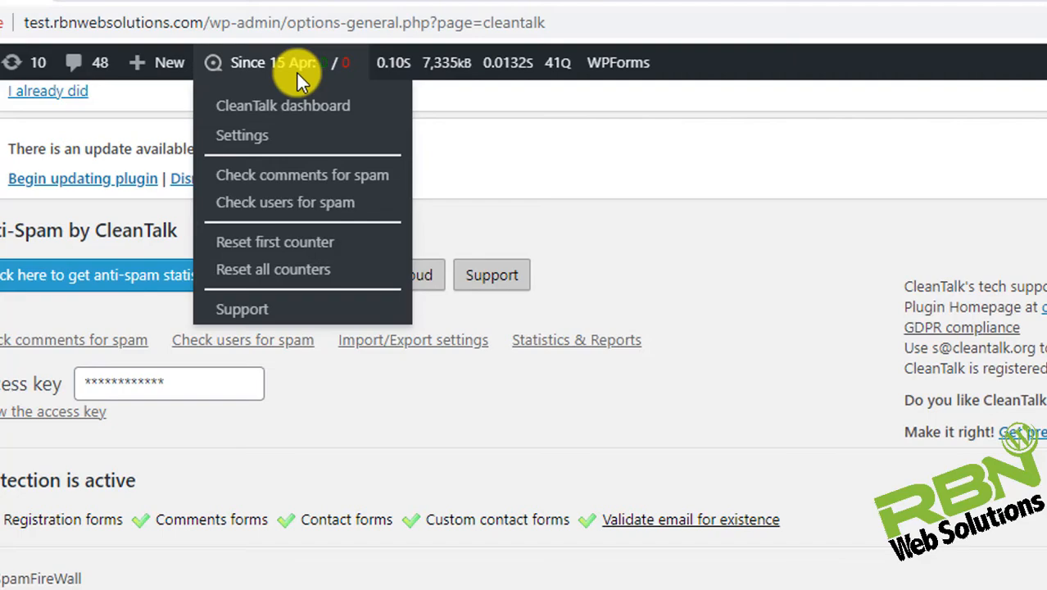
mouse_move(319, 107)
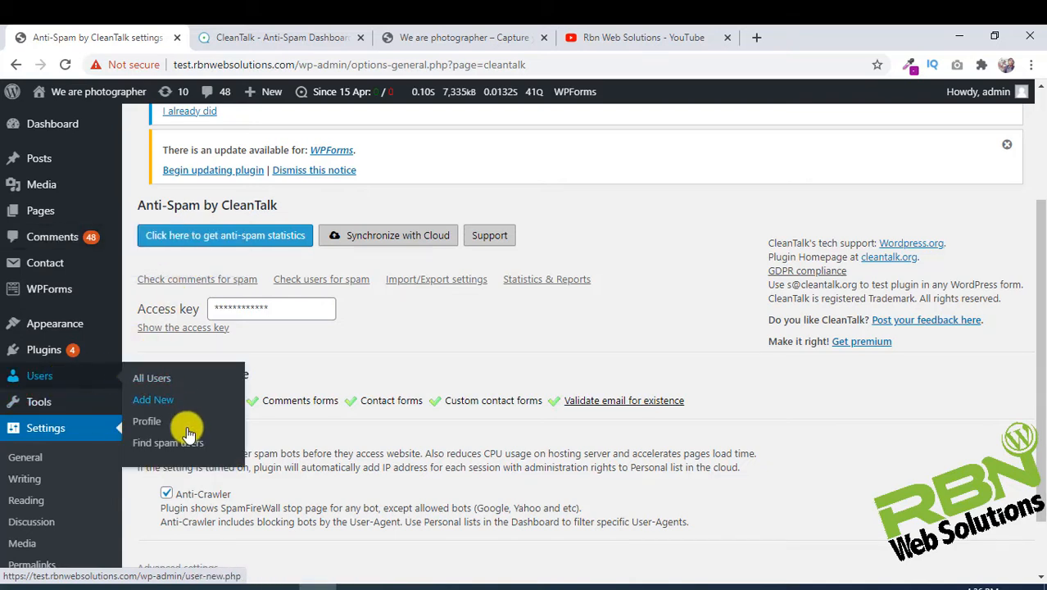
mouse_move(182, 445)
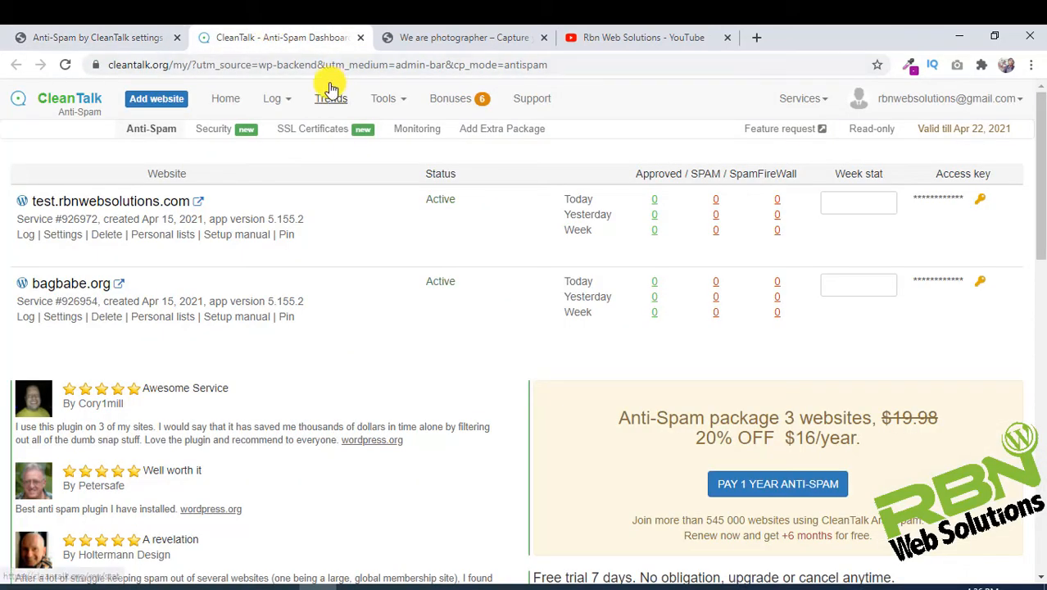
mouse_move(691, 220)
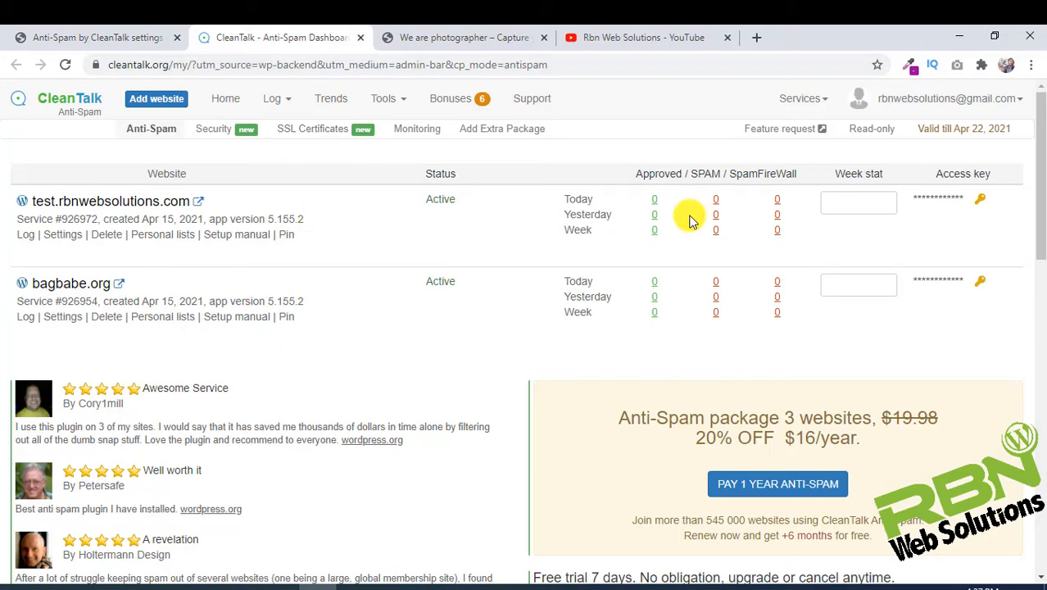
mouse_move(704, 177)
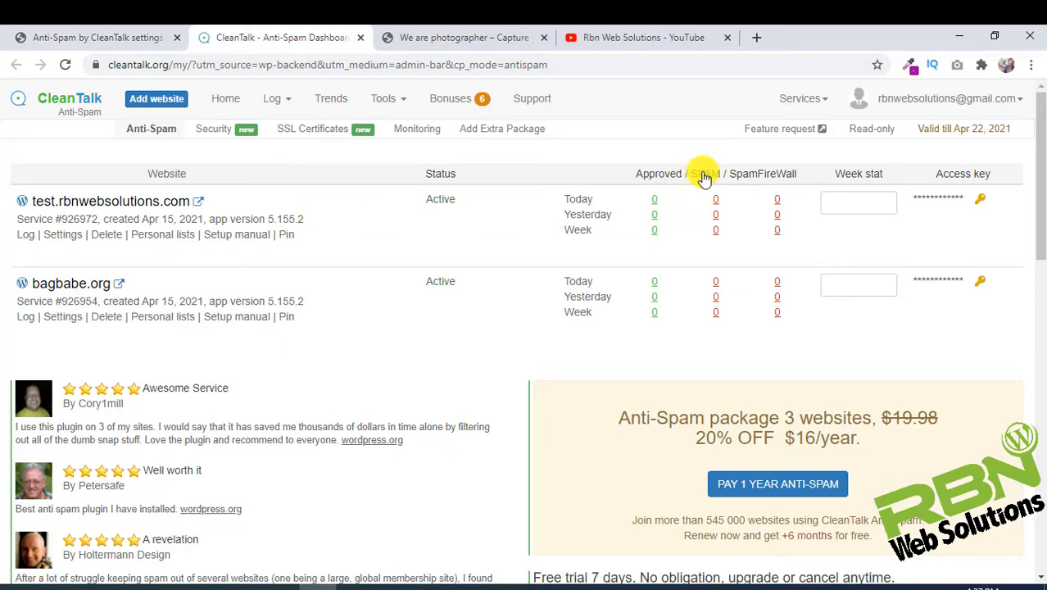
mouse_move(819, 189)
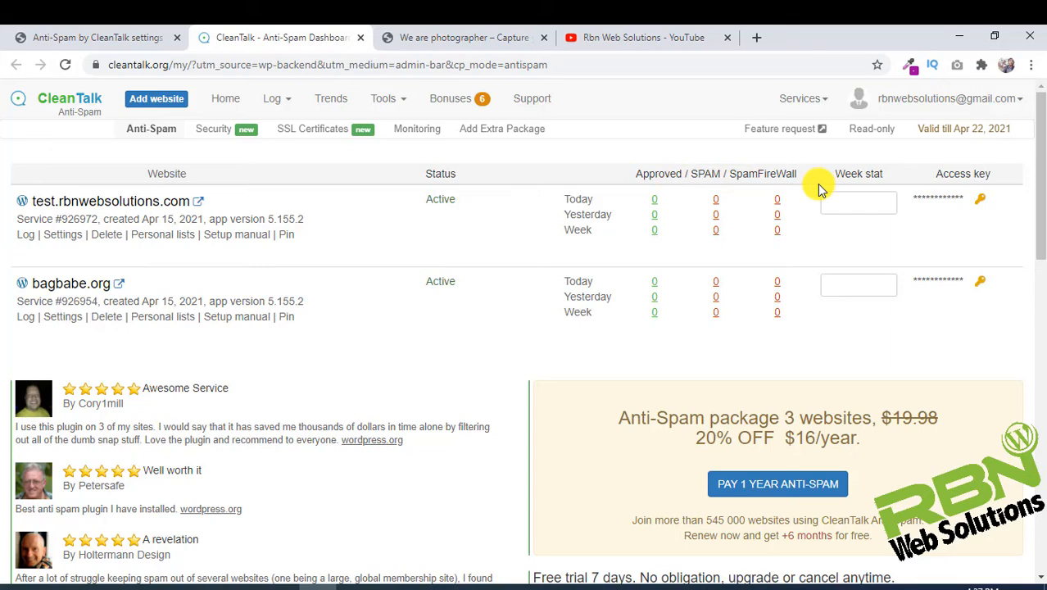
Step: Return from the CleanTalk dashboard to the WordPress anti-spam settings page
left_click(91, 38)
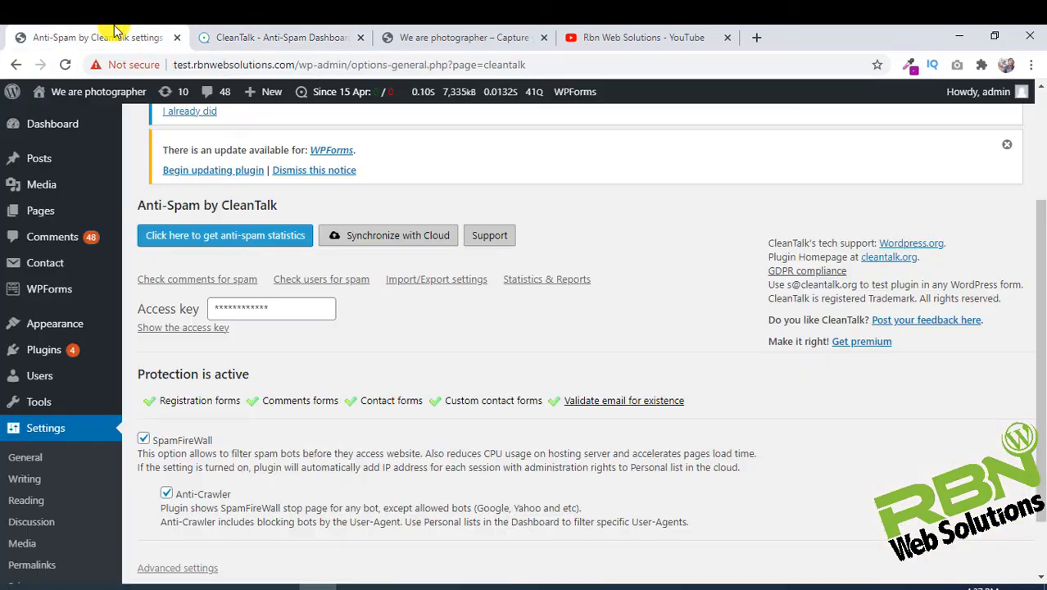
mouse_move(236, 168)
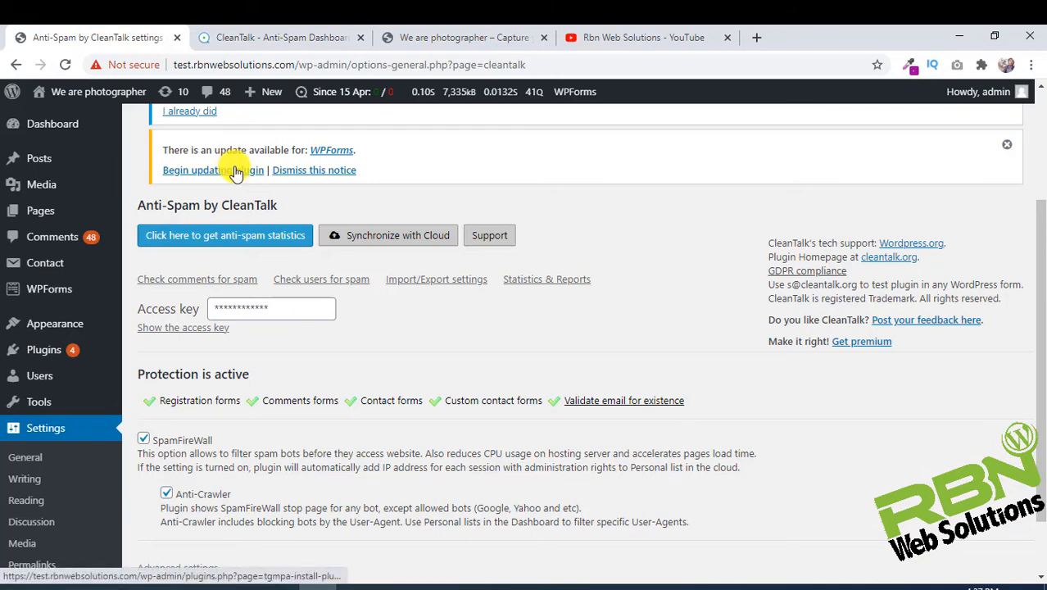
Step: Leave the anti-spam settings and switch to the Rbn Web Solutions YouTube channel
scroll("down", 3)
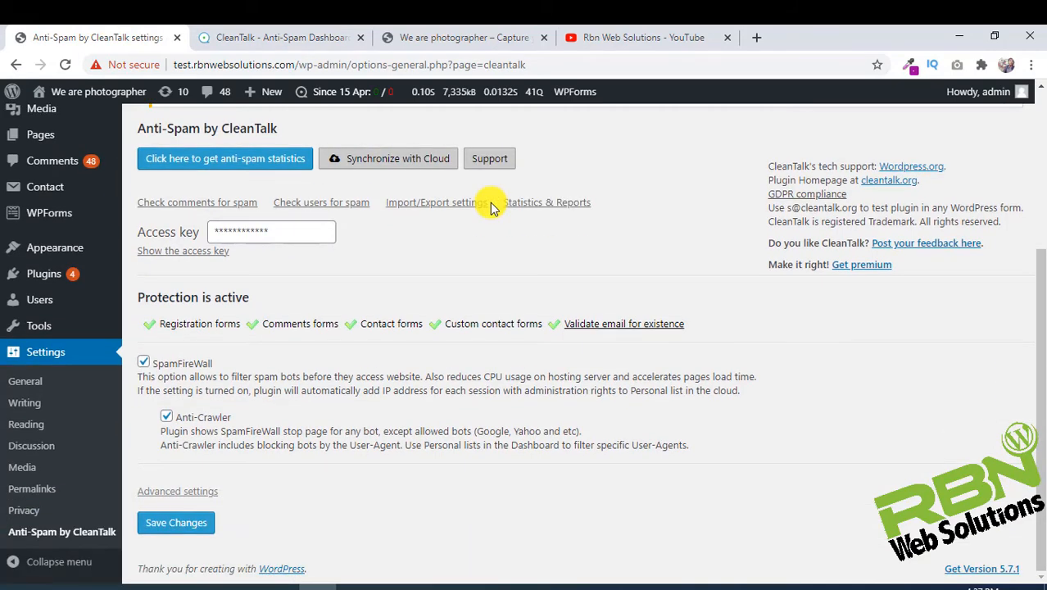
scroll("up", 3)
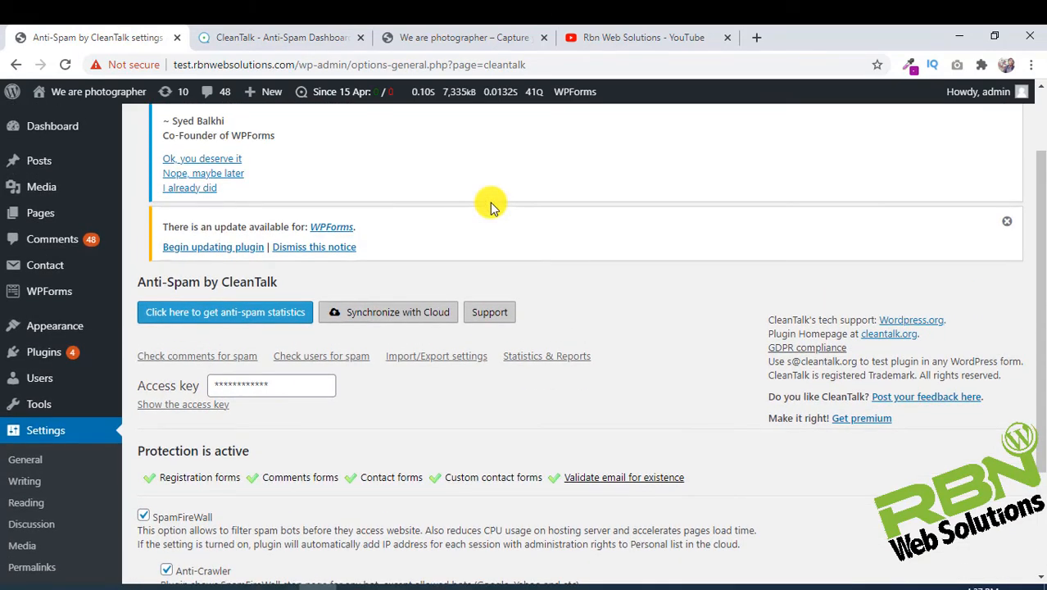
scroll("up", 3)
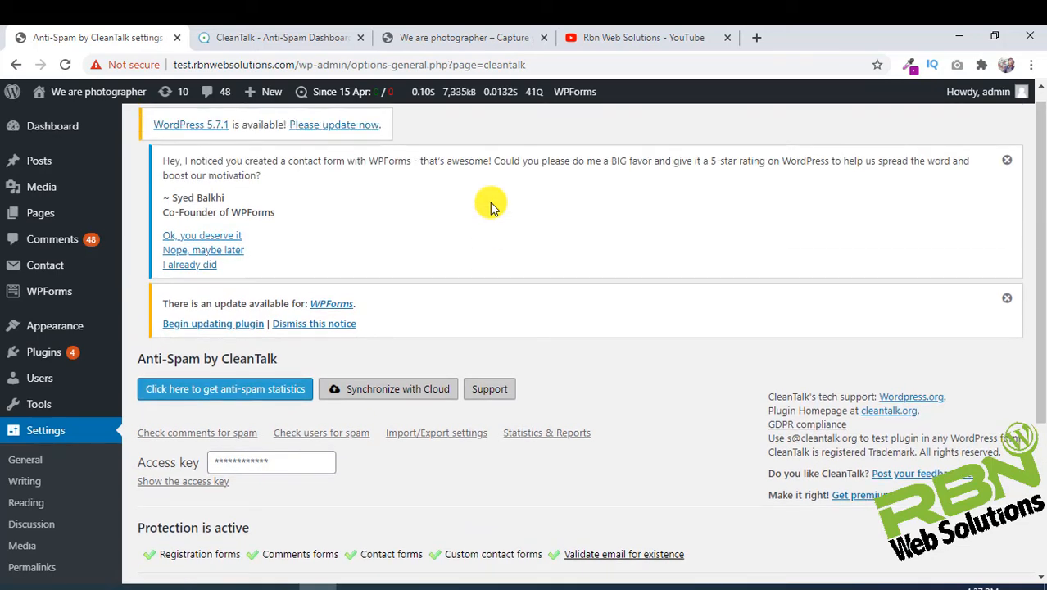
left_click(642, 36)
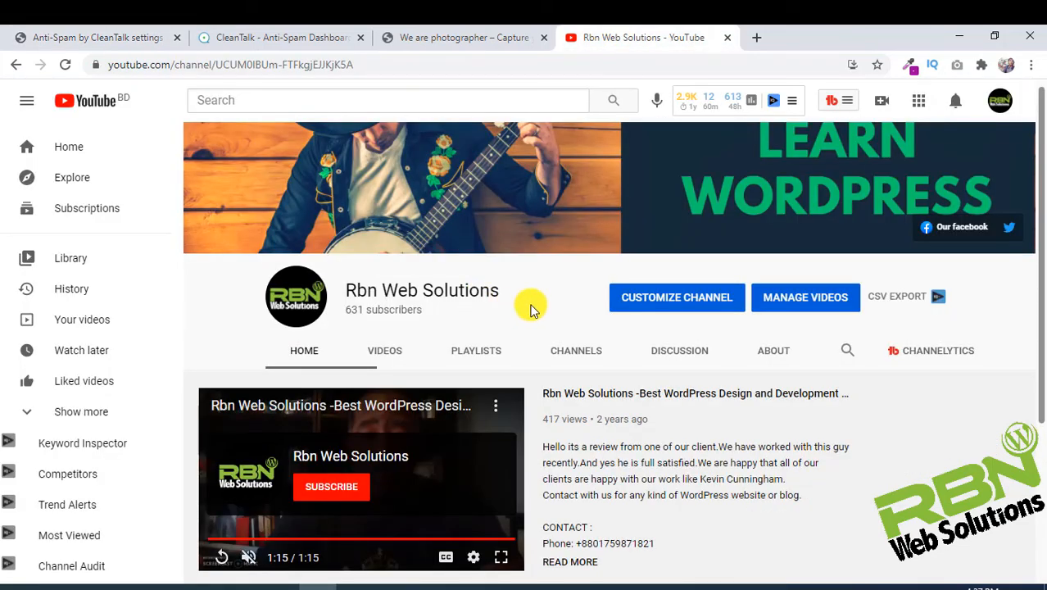